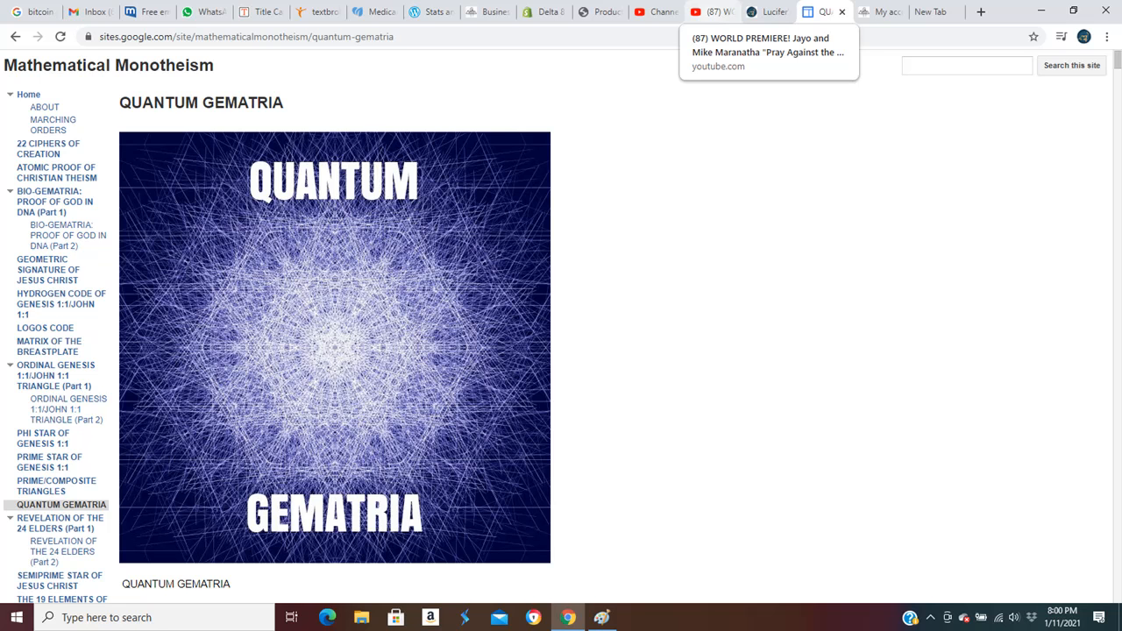
pyautogui.scroll(-3)
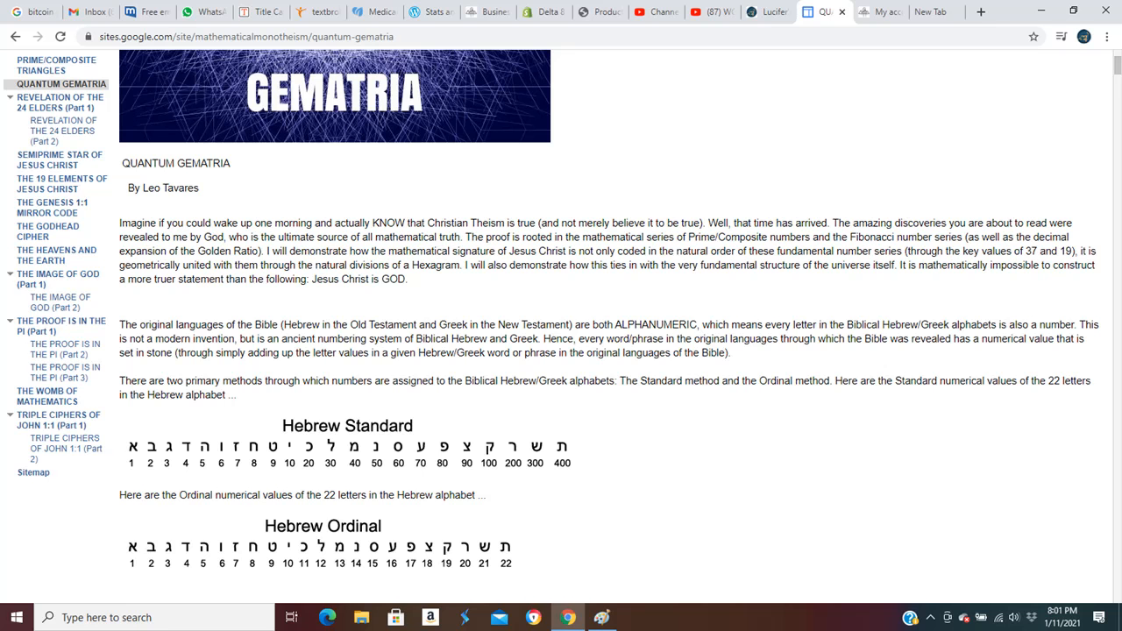
pyautogui.scroll(-3)
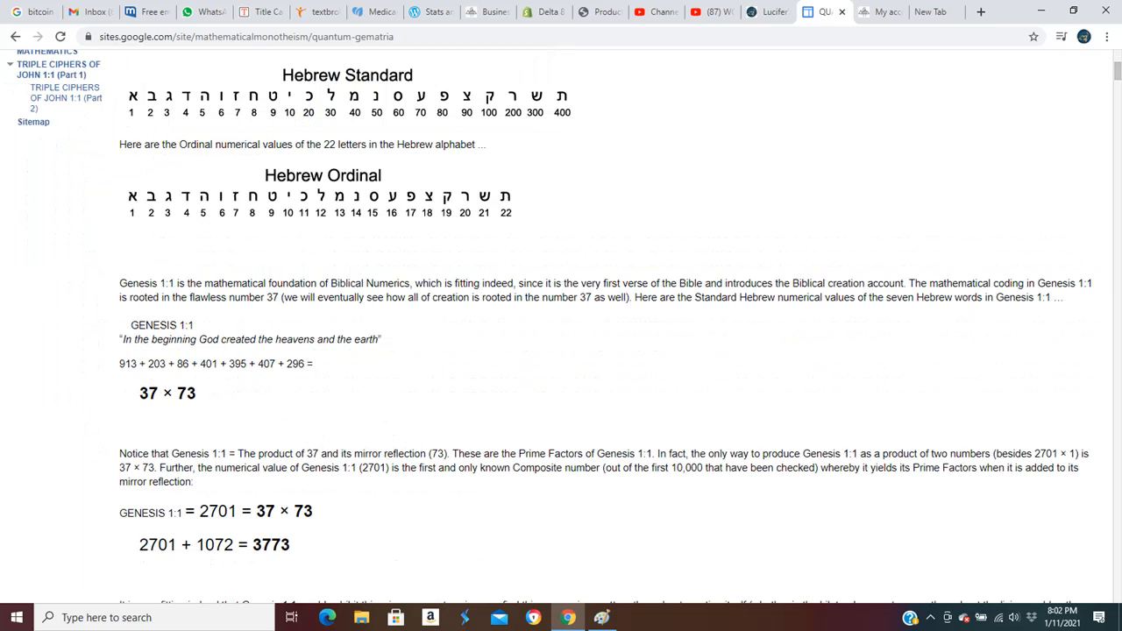